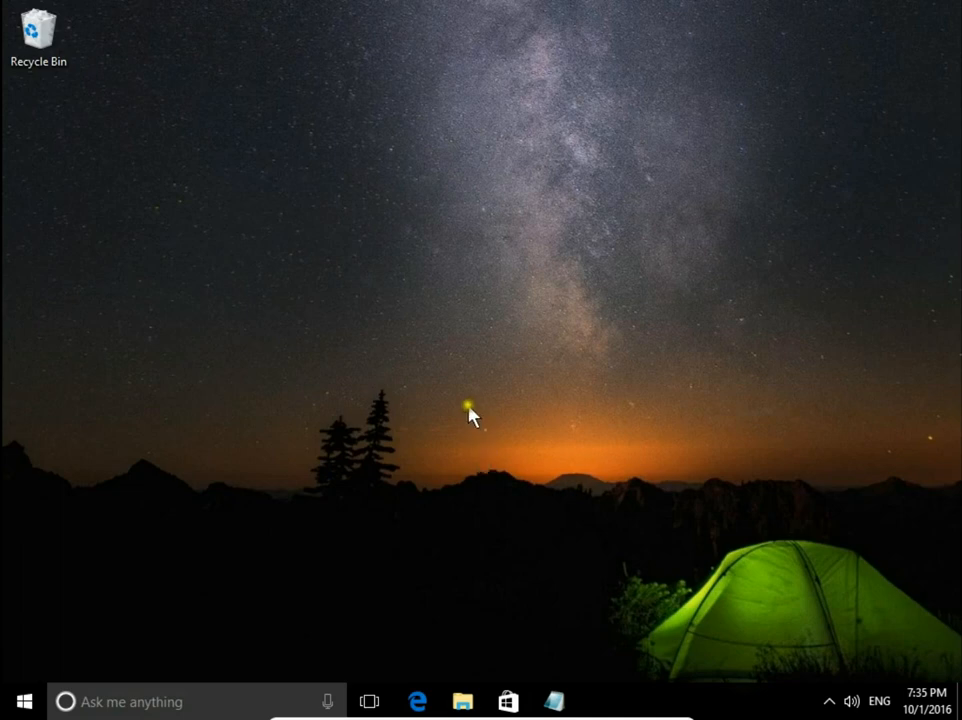
Right-click an empty spot on the desktop to bring up its context menu.
right_click(470, 415)
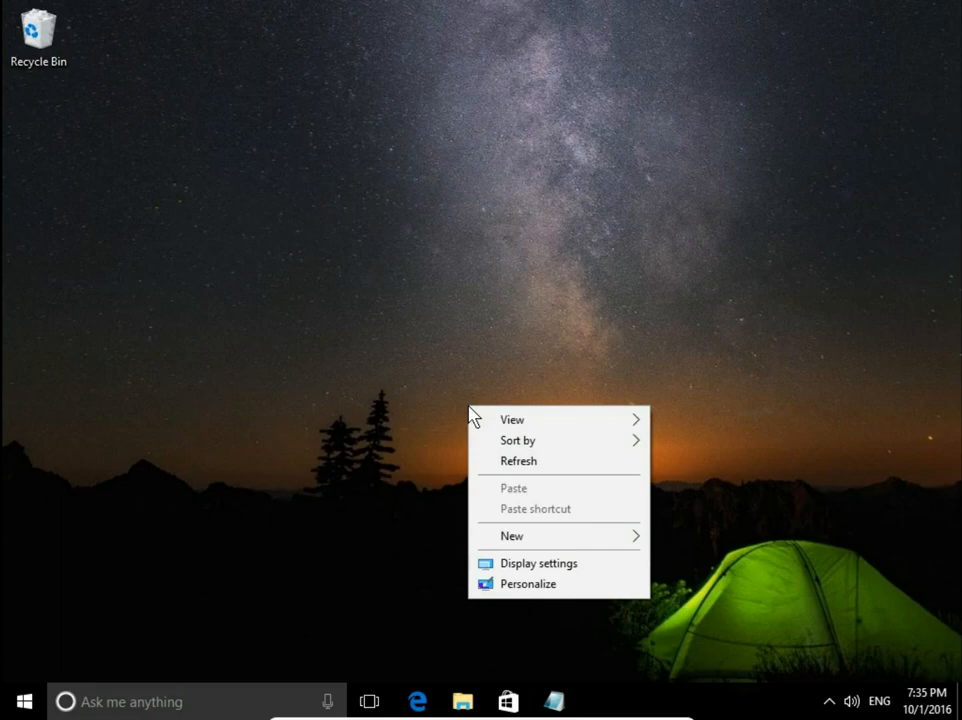
From Personalize, choose Windows spotlight as the lock screen background.
left_click(538, 563)
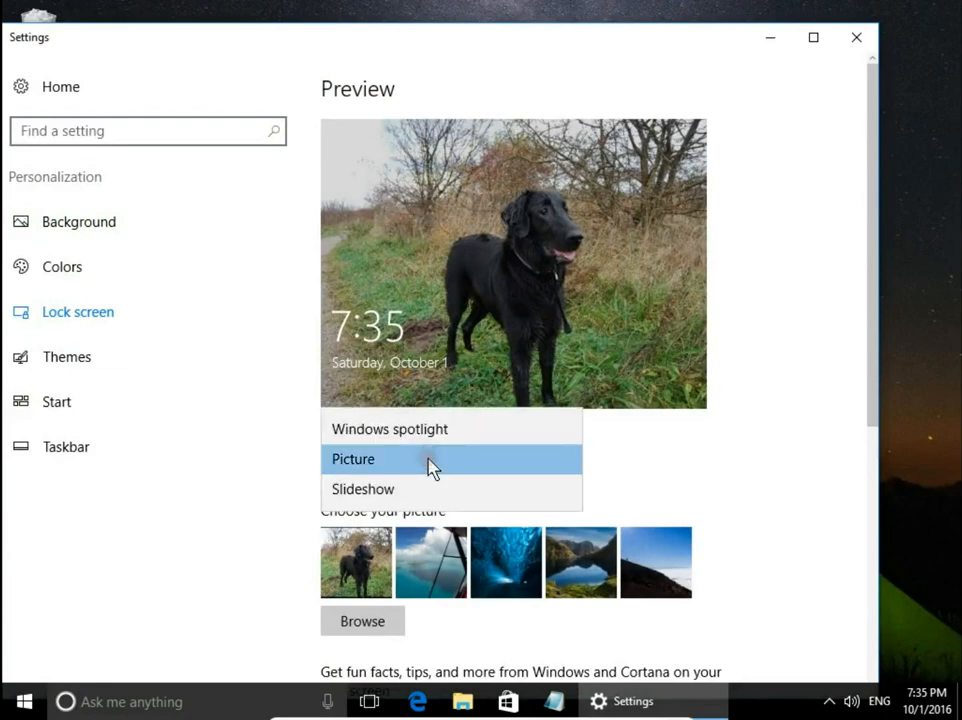
left_click(389, 428)
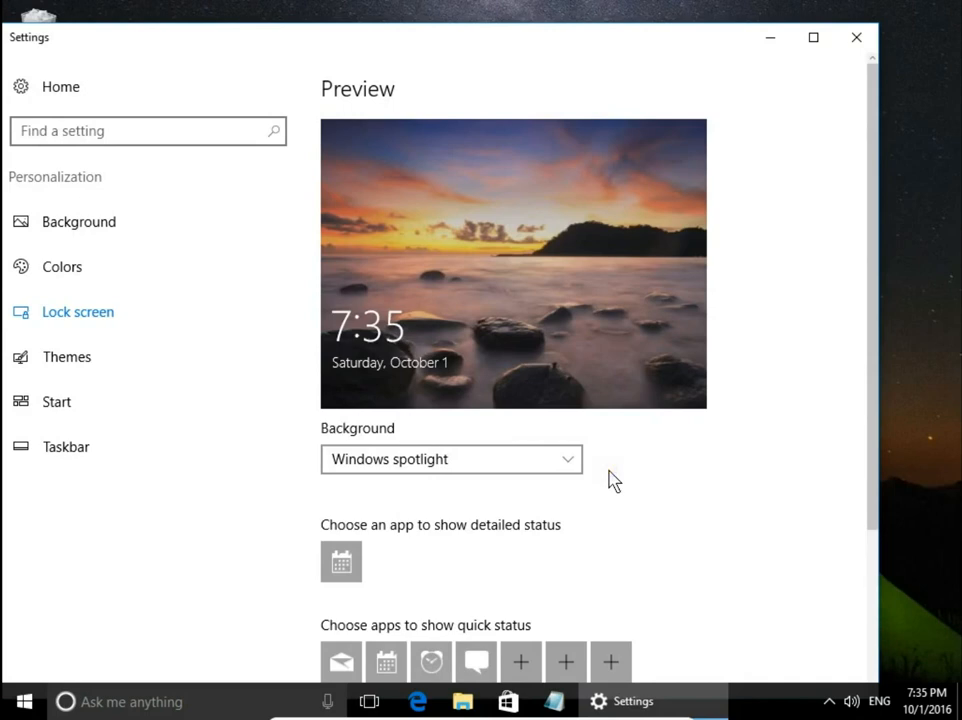
Open the Start menu and the user account picture to show Lock and Sign out.
scroll("down", 3)
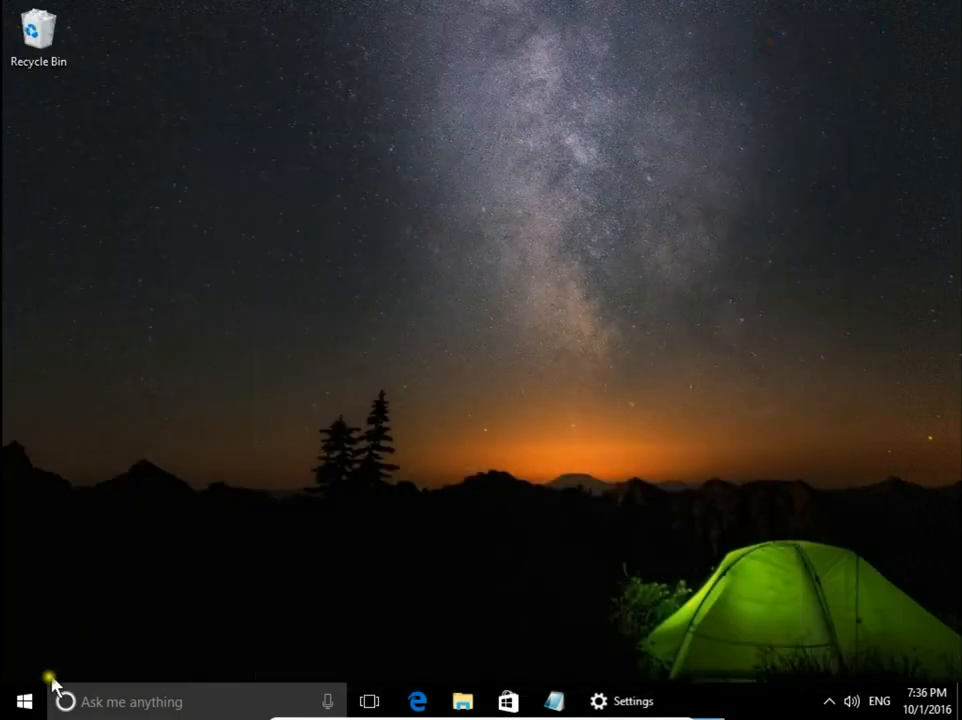
left_click(24, 700)
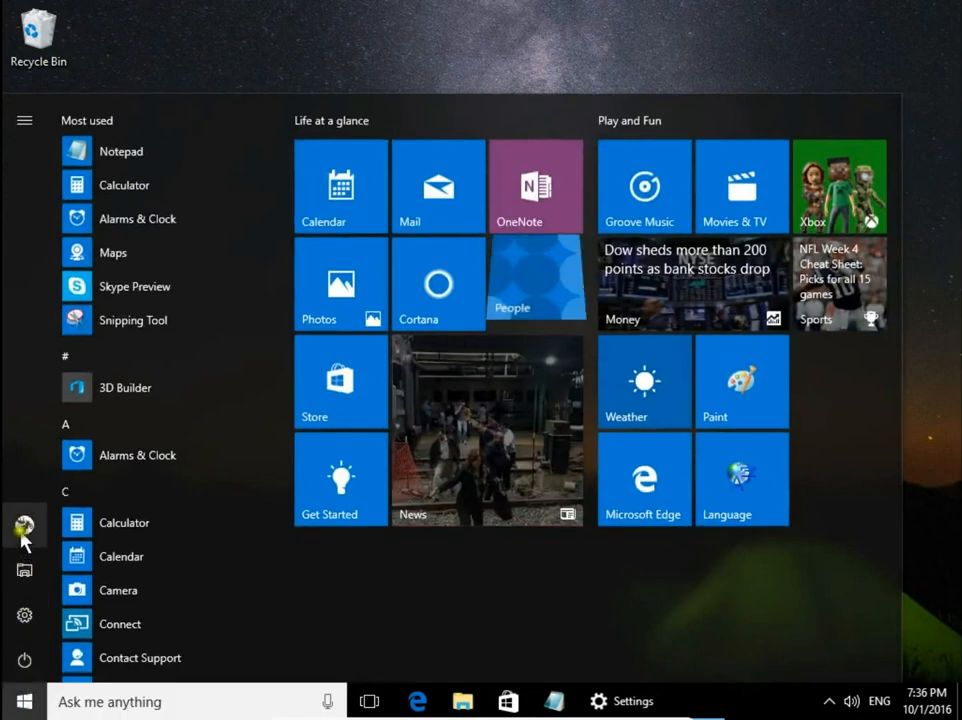
left_click(24, 526)
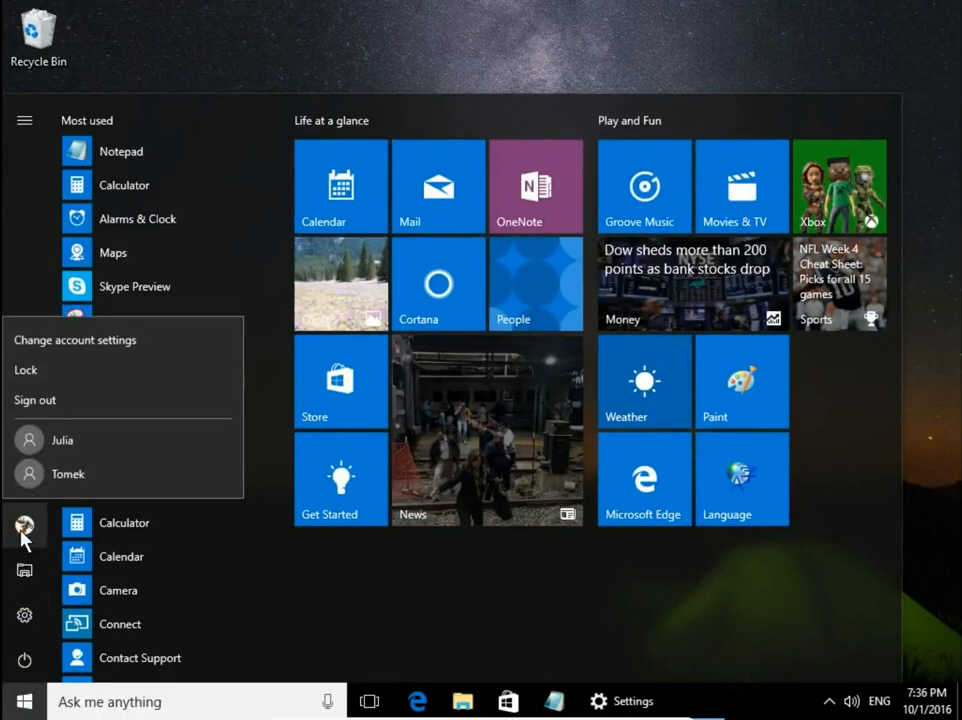